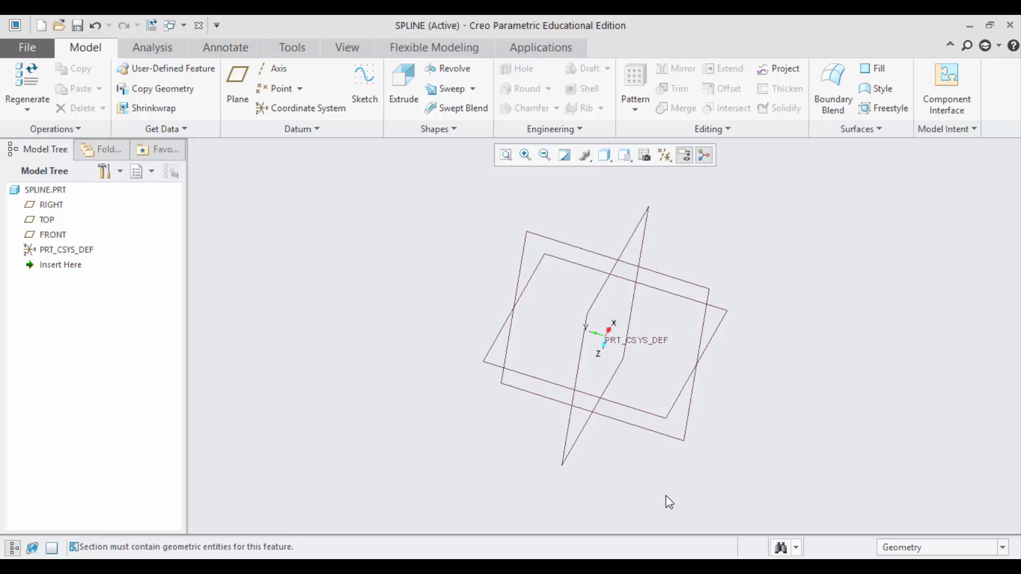
pyautogui.moveTo(247, 320)
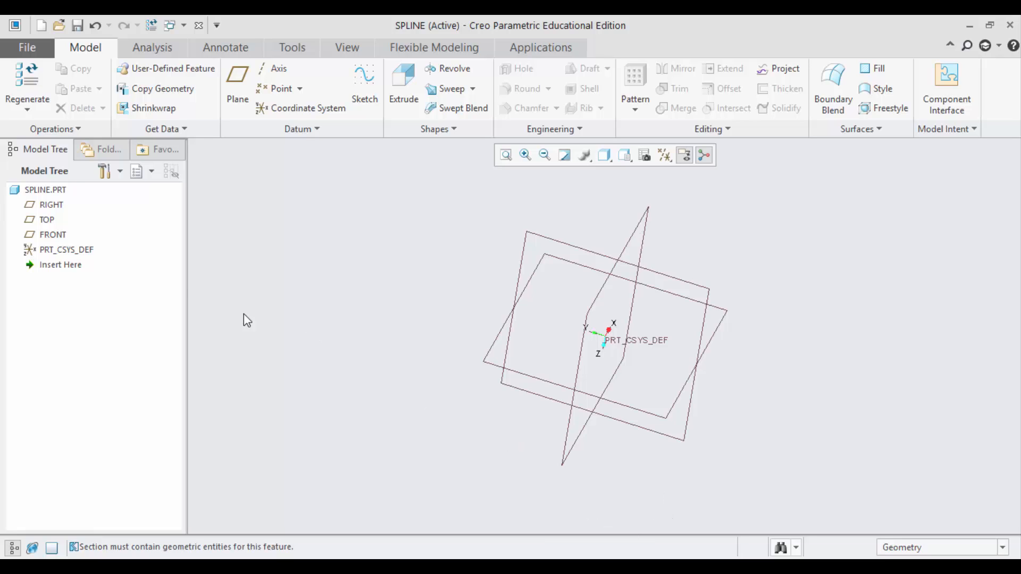
# Right-click the RIGHT datum plane in the Model Tree to bring up its actions
pyautogui.rightClick(52, 204)
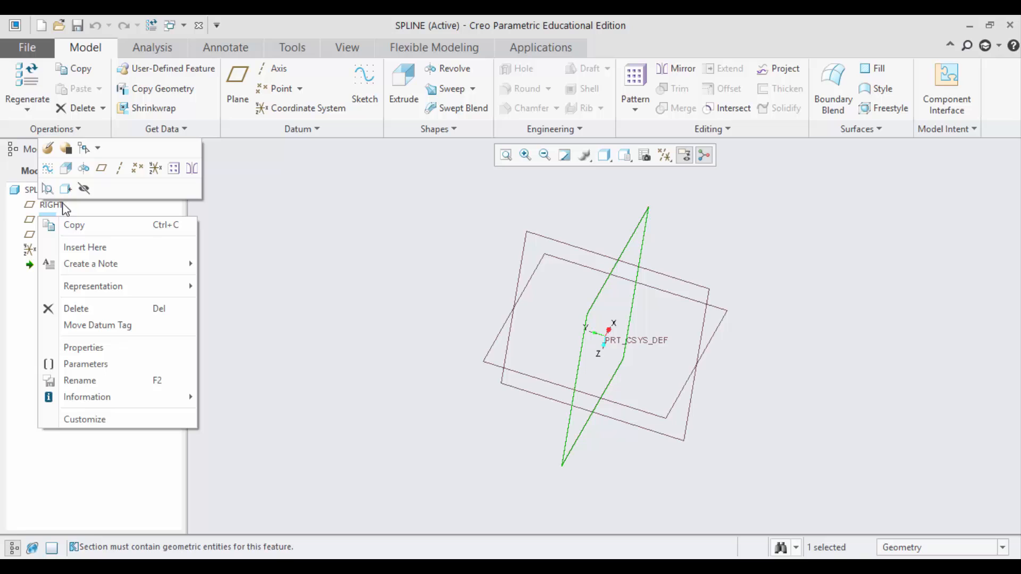
pyautogui.moveTo(47, 168)
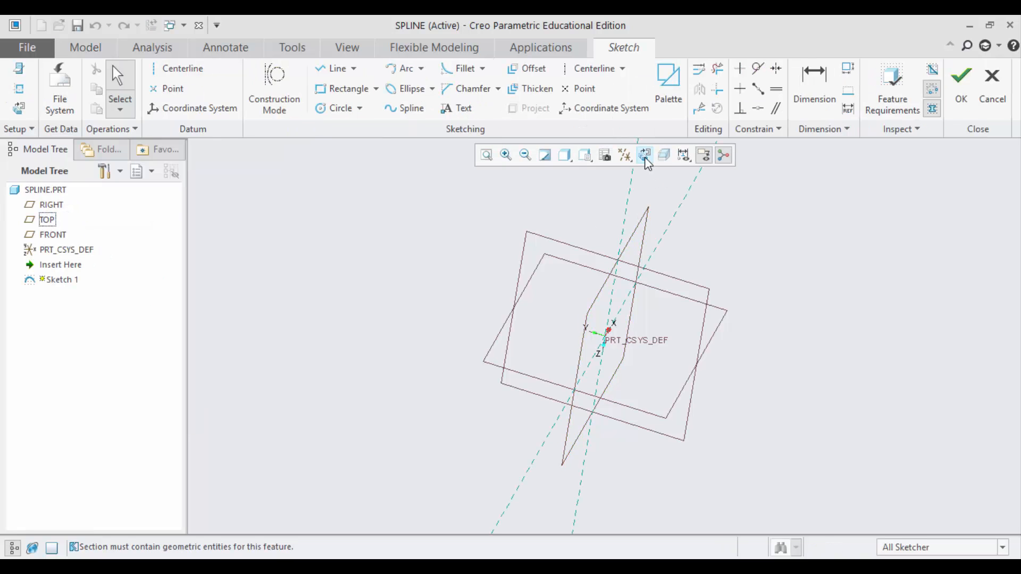
# Orient Sketch 1 so the TOP plane faces the screen flat
pyautogui.click(643, 155)
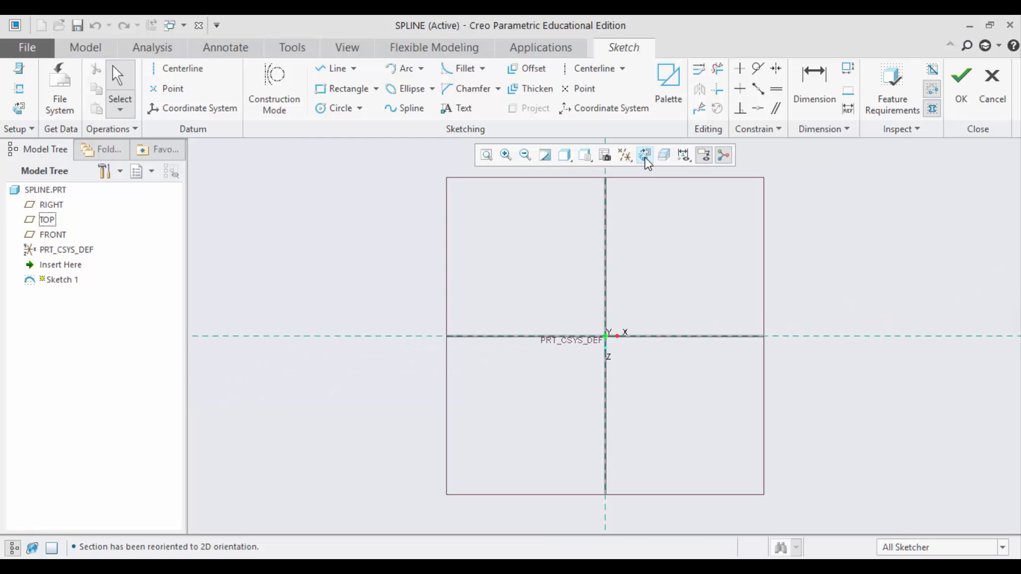
pyautogui.moveTo(644, 155)
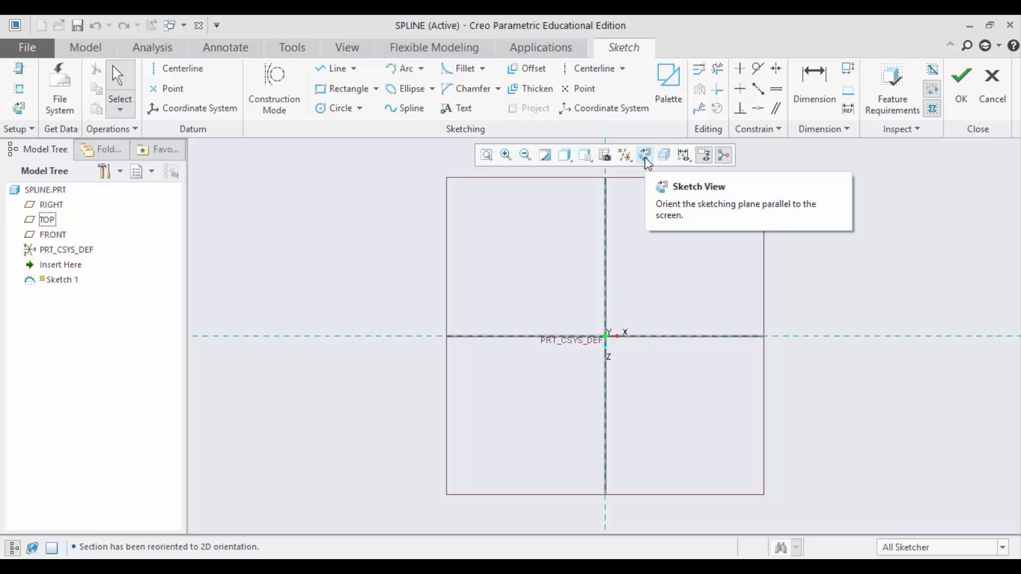
pyautogui.moveTo(411, 108)
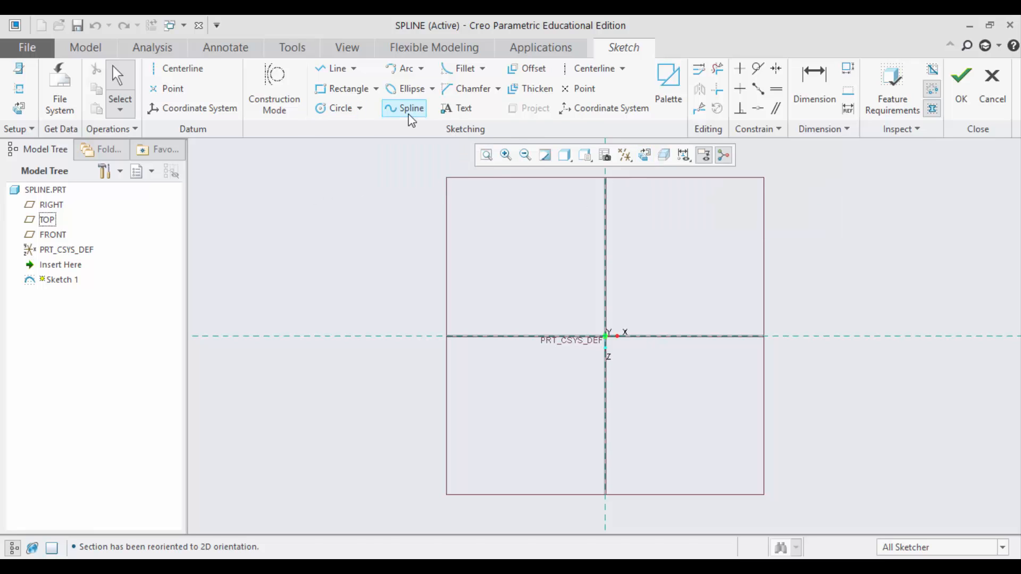
# Sketch a wavy spline through three points in the upper half of the sketch
pyautogui.click(411, 108)
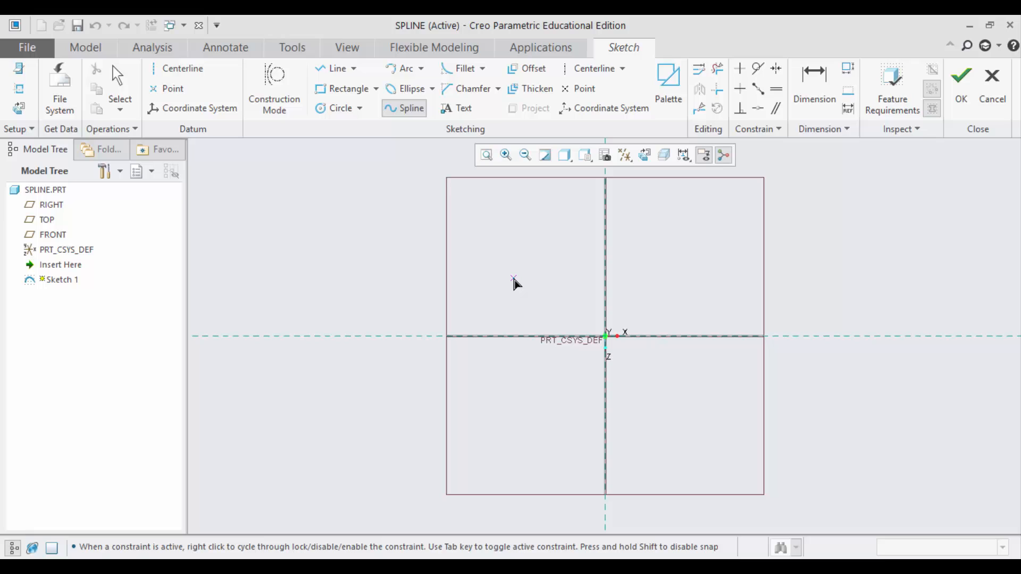
pyautogui.moveTo(521, 287)
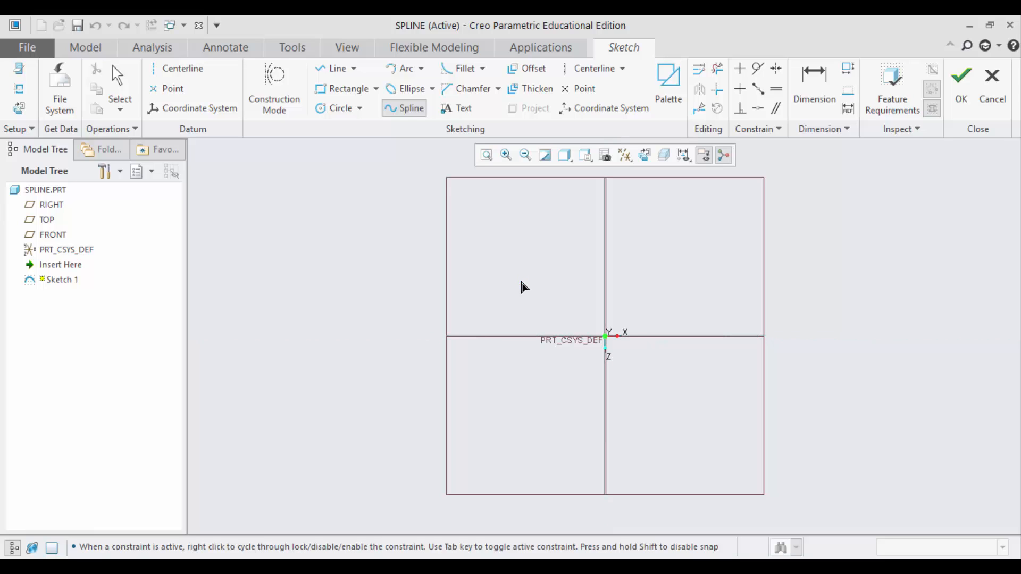
pyautogui.click(522, 278)
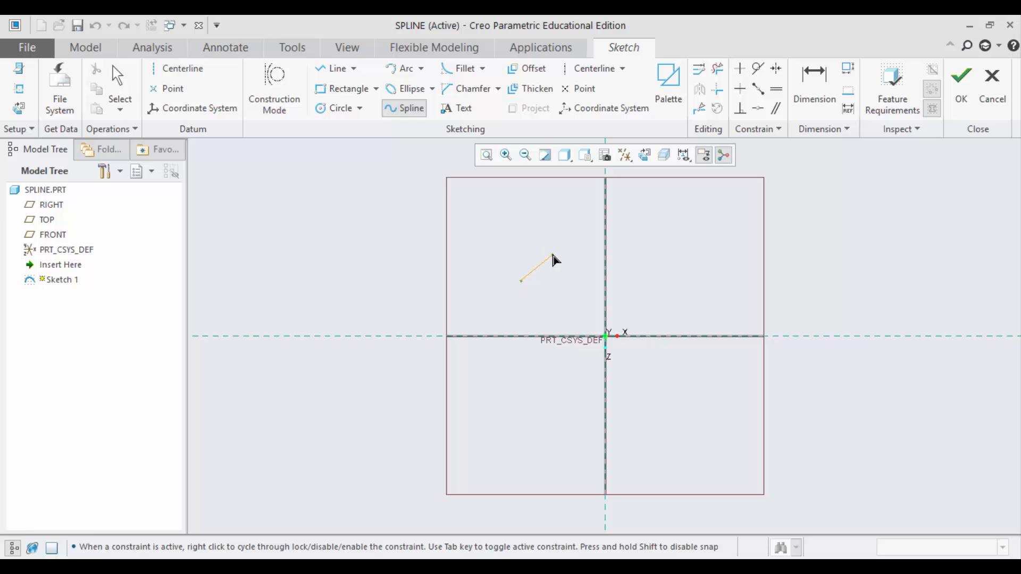
pyautogui.click(589, 311)
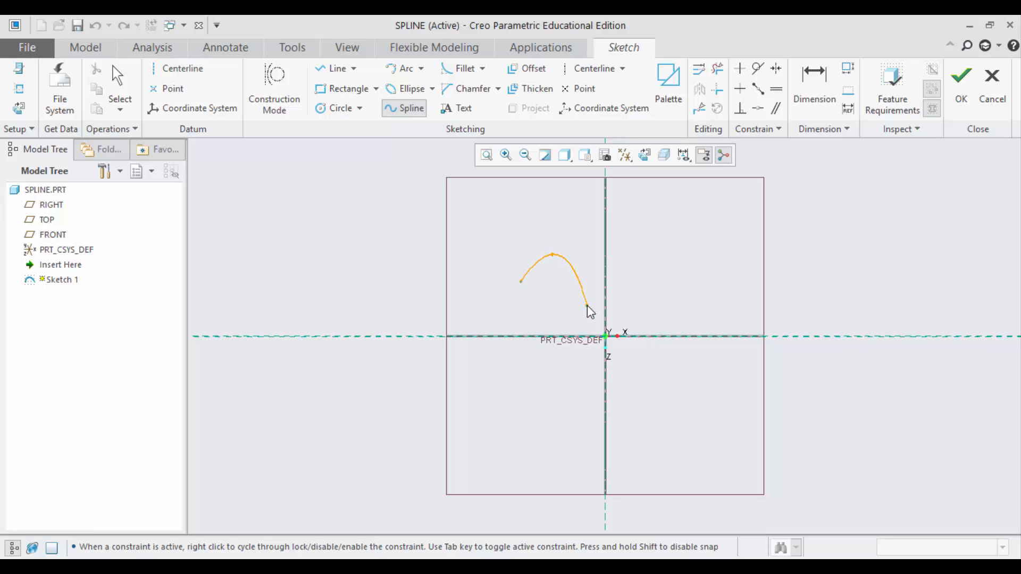
pyautogui.click(645, 246)
pyautogui.write('100')
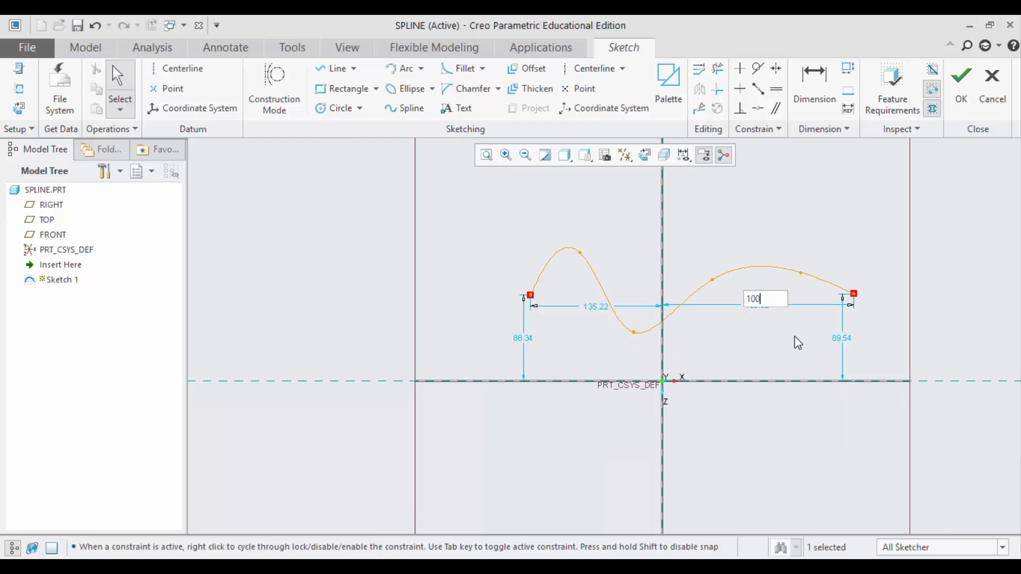
# Confirm 100 as the right endpoint's horizontal dimension
pyautogui.press('Return')
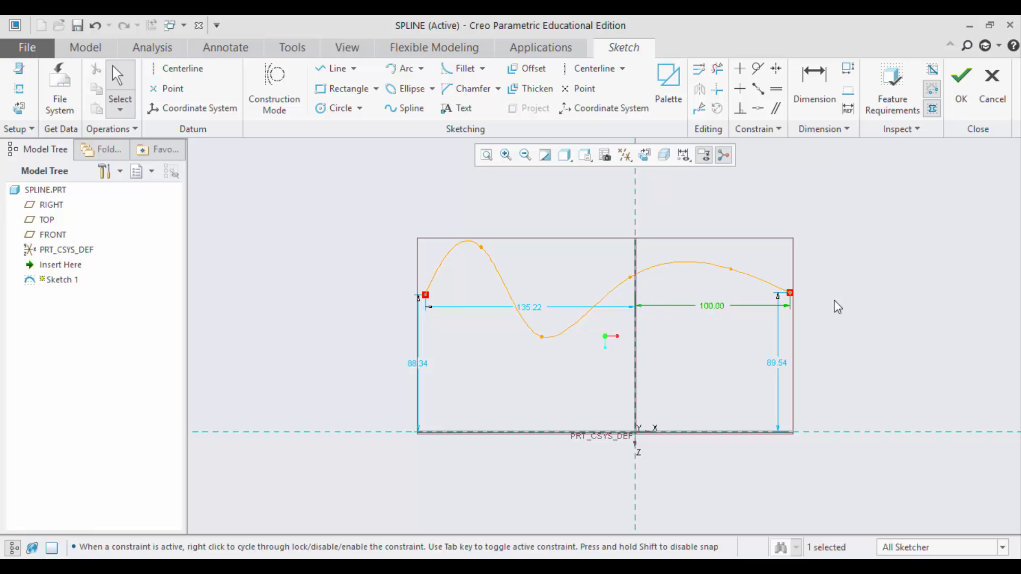
pyautogui.moveTo(819, 303)
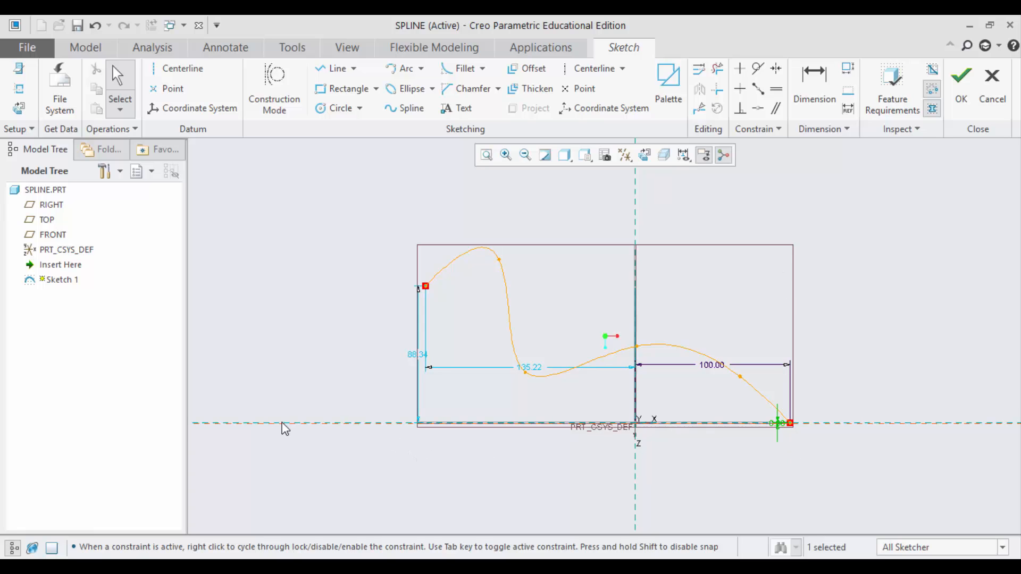
pyautogui.moveTo(554, 422)
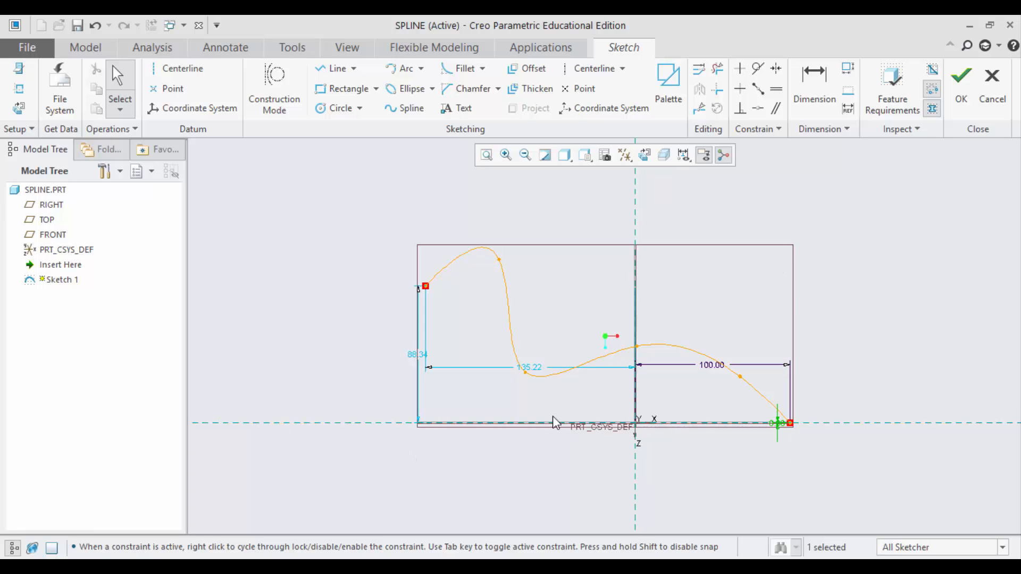
pyautogui.moveTo(875, 431)
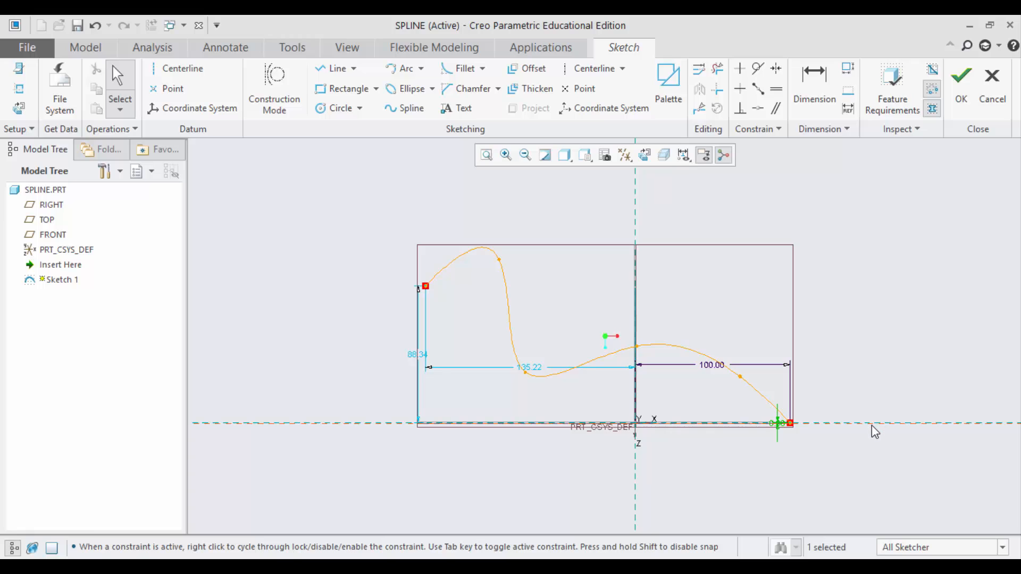
pyautogui.moveTo(830, 471)
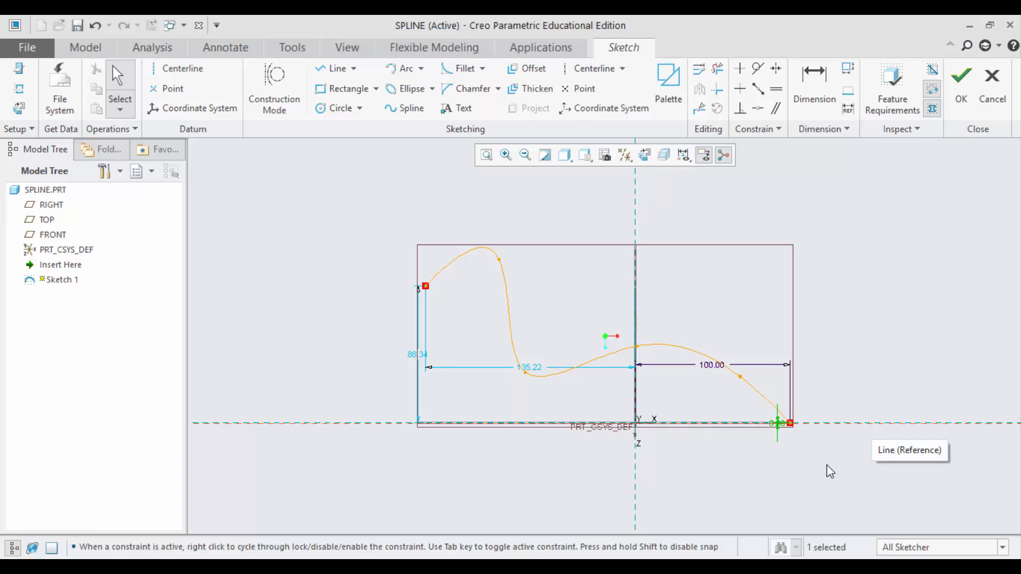
pyautogui.moveTo(423, 293)
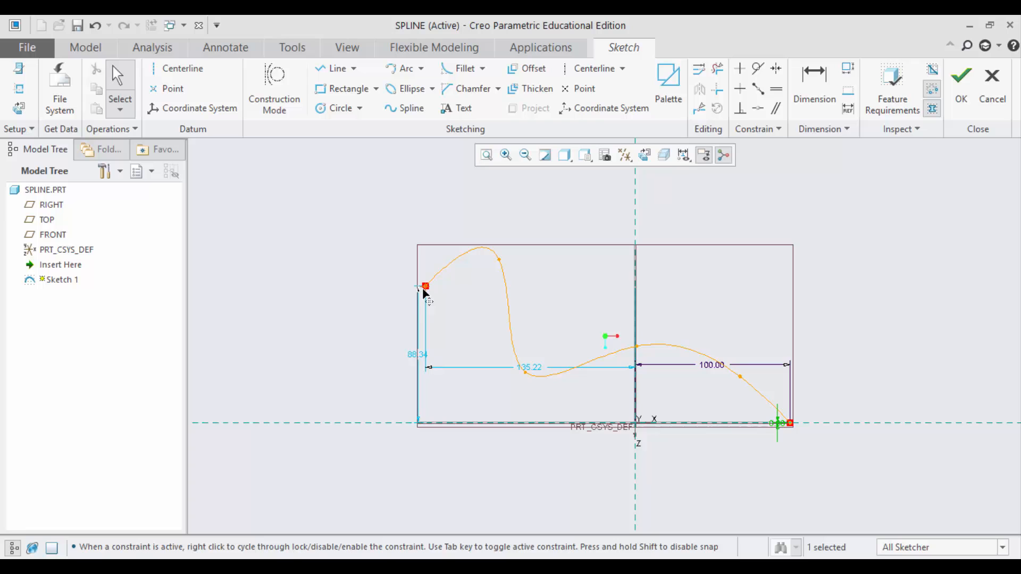
pyautogui.moveTo(421, 292)
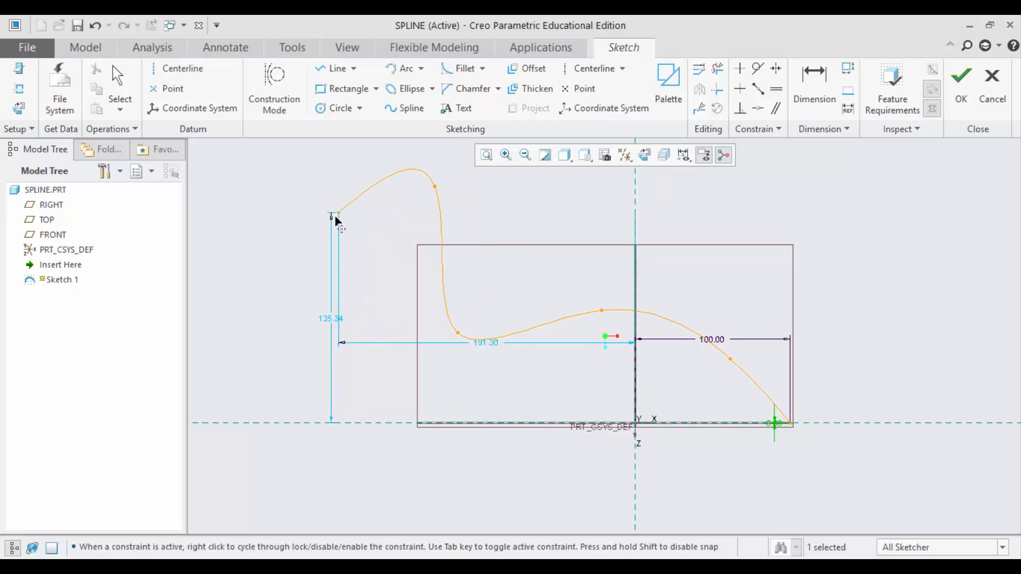
# Drag the spline's left endpoint to roughly 131 above and 197 from the references
pyautogui.moveTo(334, 216); pyautogui.dragTo(325, 222)
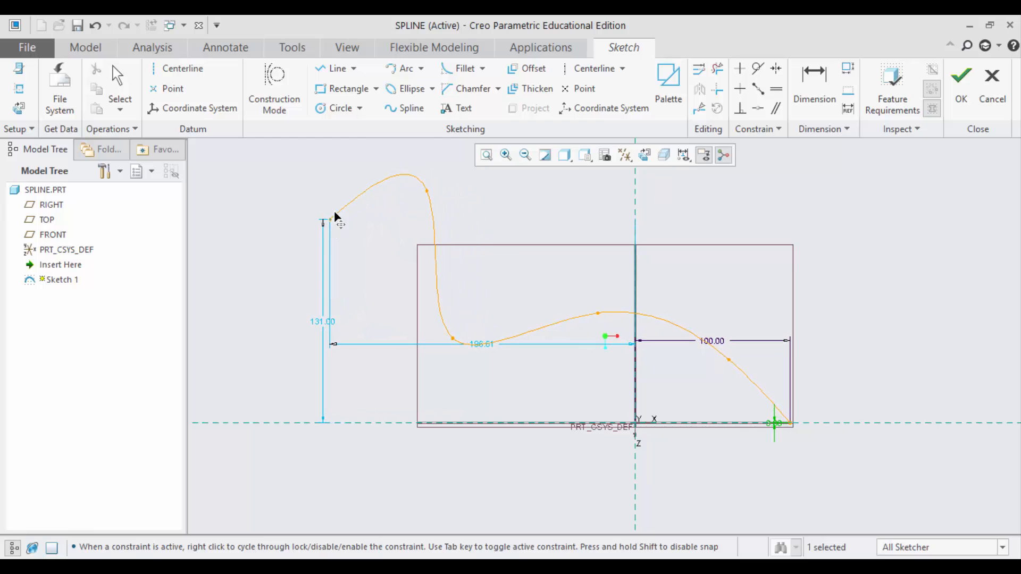